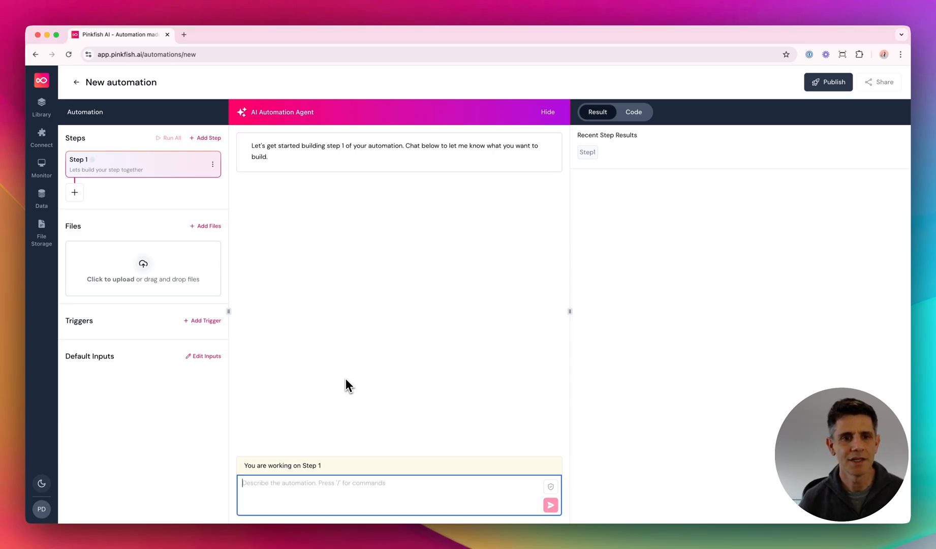
mouse_move(337, 266)
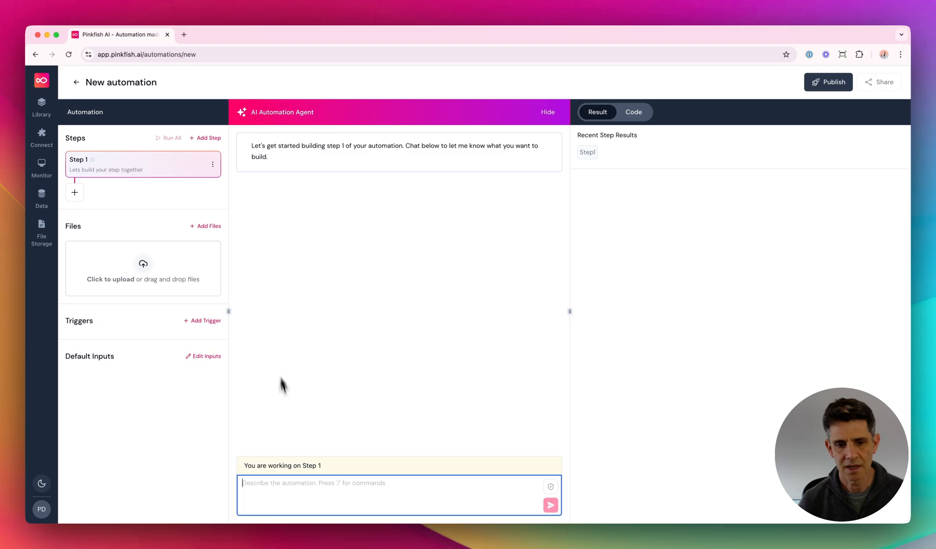
Ask the agent for 5 mock Salesforce accounts with revenue 50k-1M and run Step 1.
text(Generate 5 mock salesforce account objects with annual revenue between 50k and 1m.)
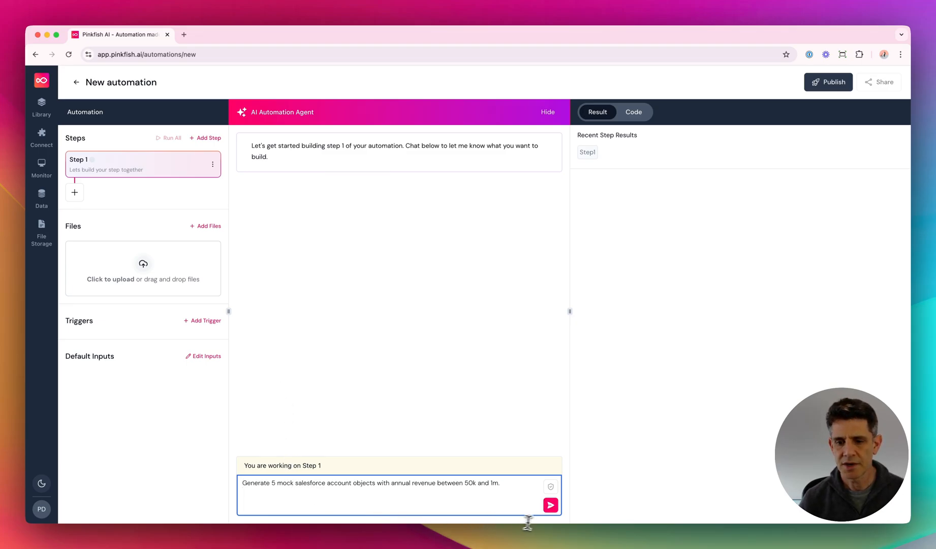
click(550, 505)
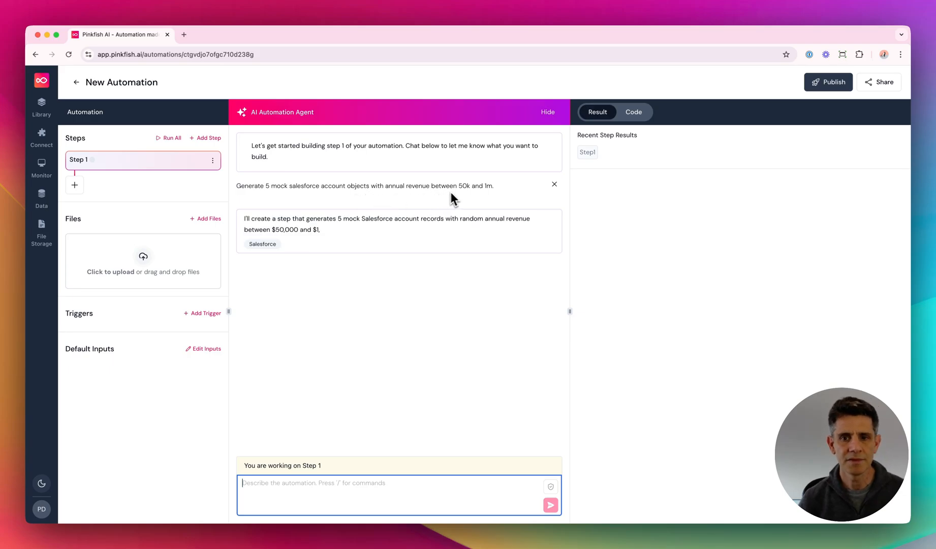
click(634, 111)
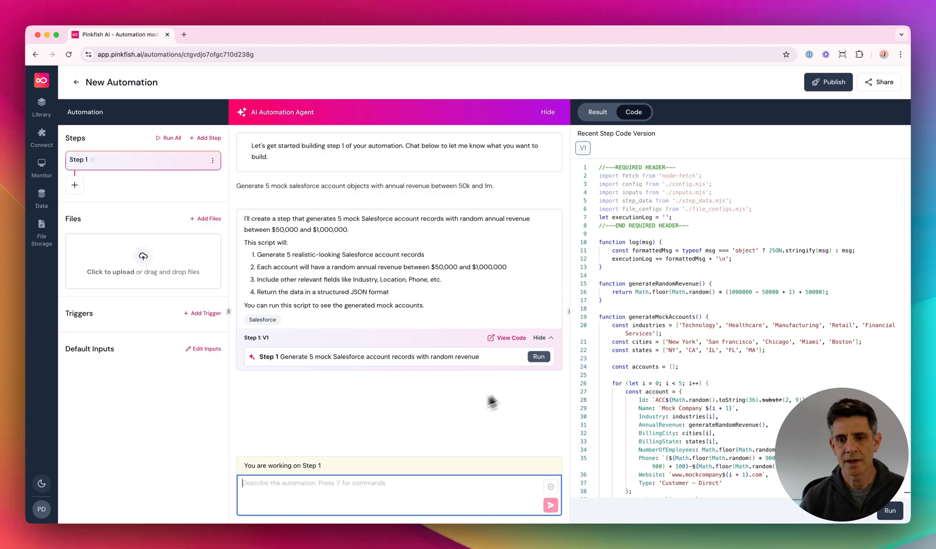
click(539, 357)
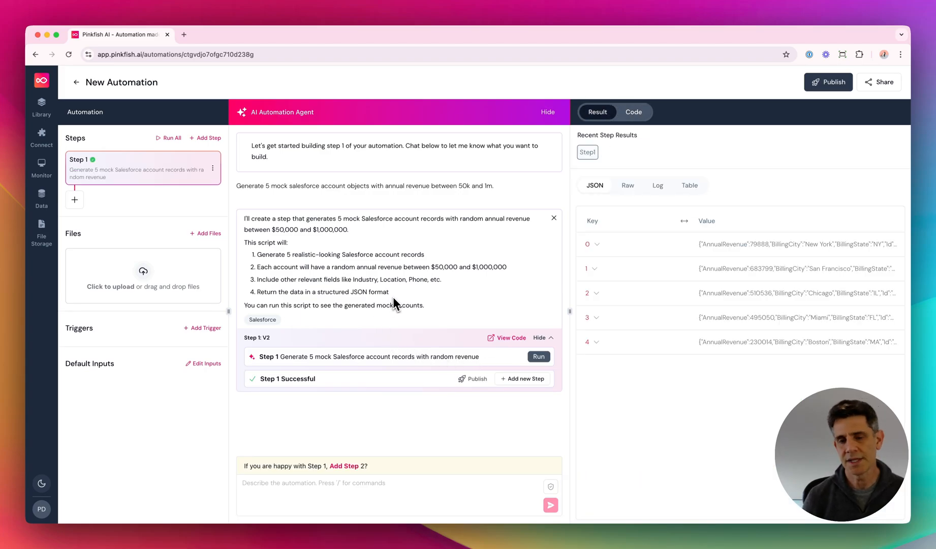
mouse_move(398, 298)
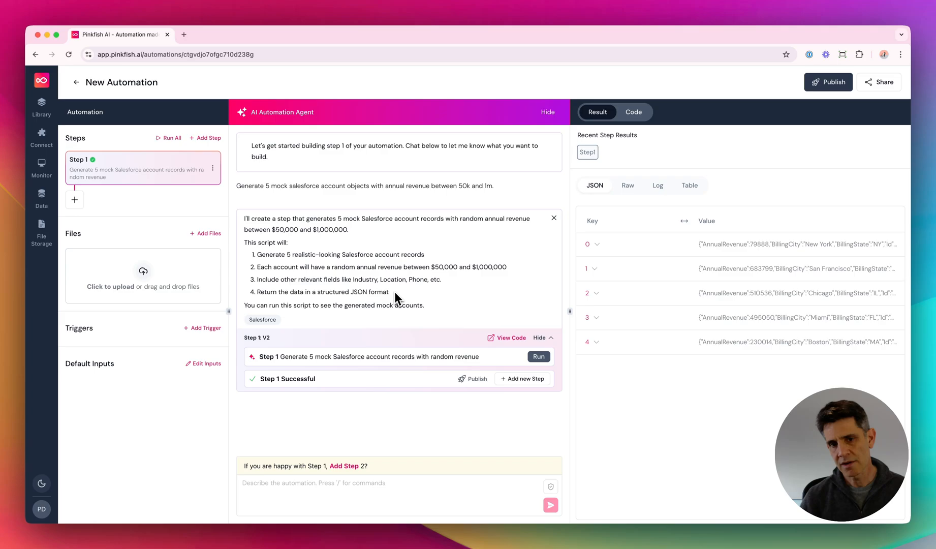
mouse_move(463, 283)
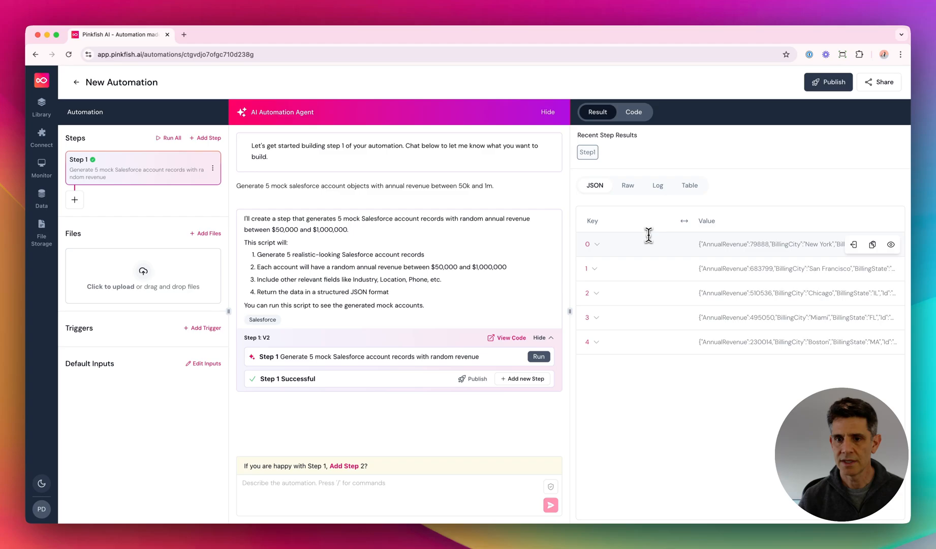
Review Step 1's five accounts in JSON, Raw, Log and Table views, adjusting the panel divider.
click(597, 244)
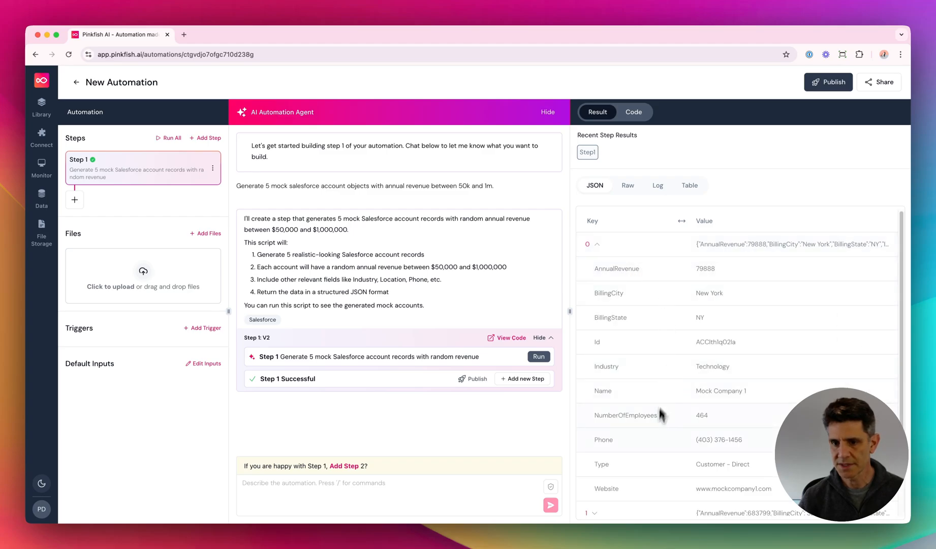
mouse_move(627, 187)
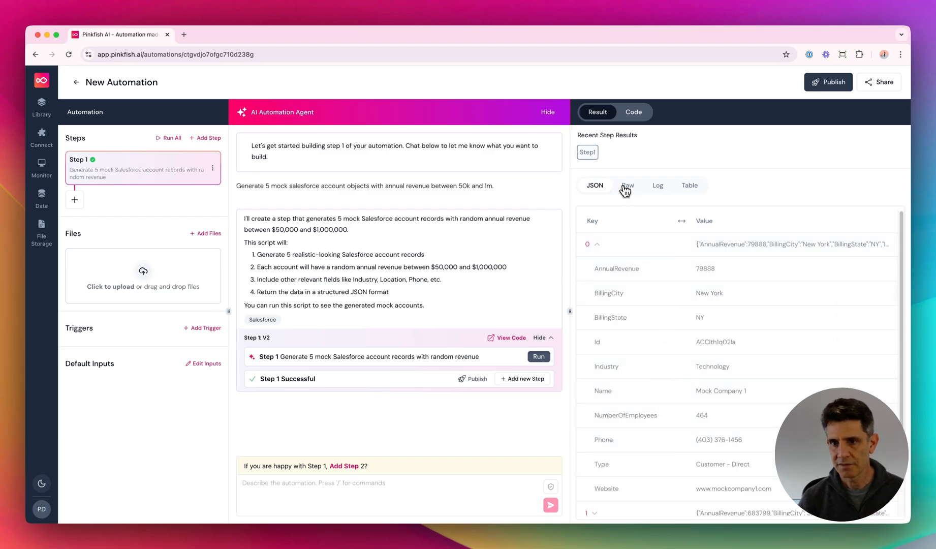
click(627, 186)
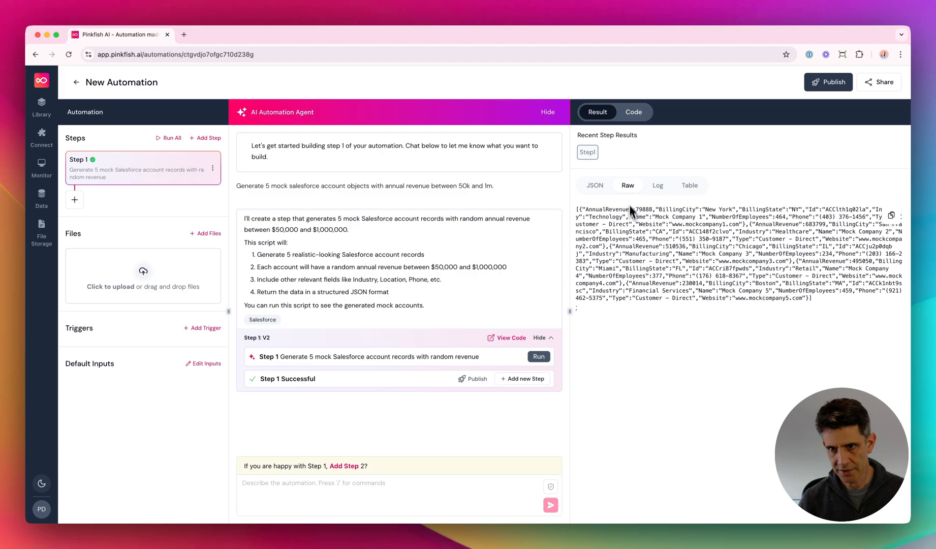
click(658, 186)
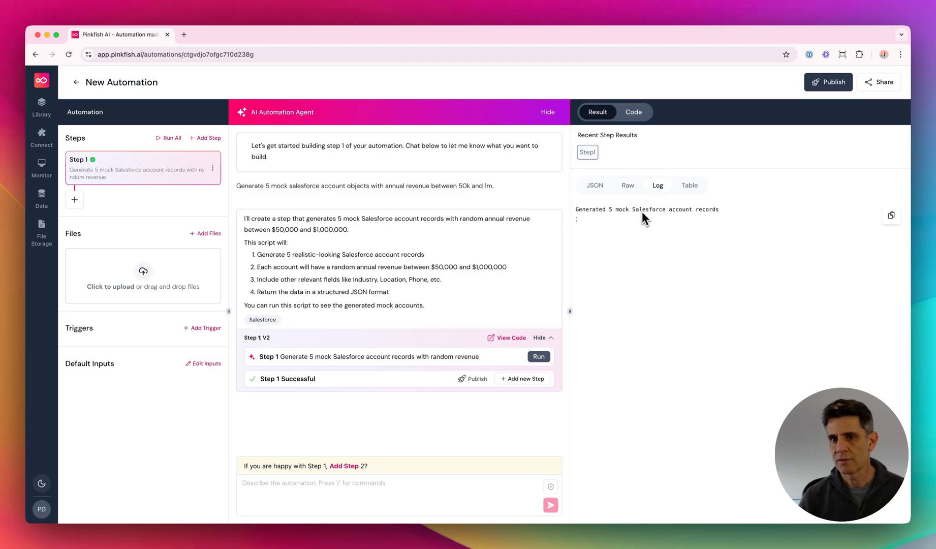
mouse_move(672, 197)
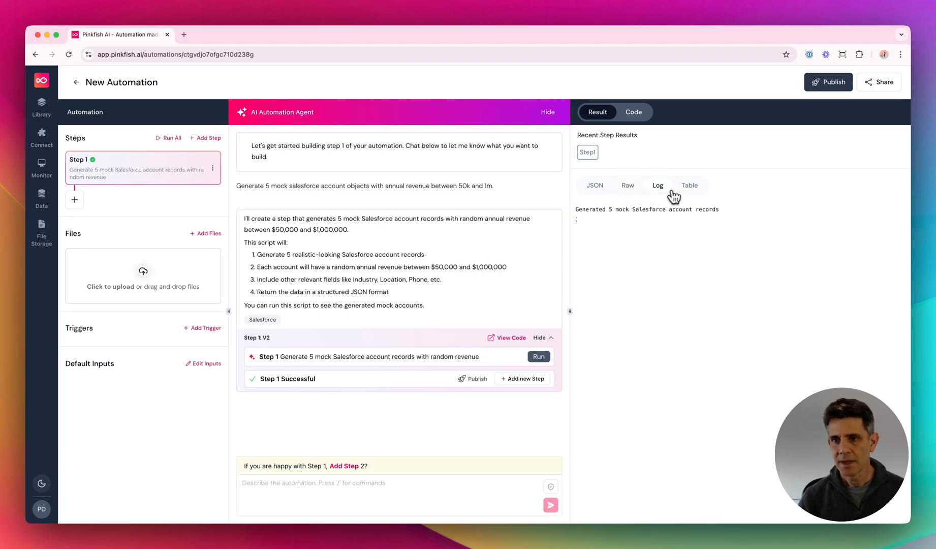
click(689, 185)
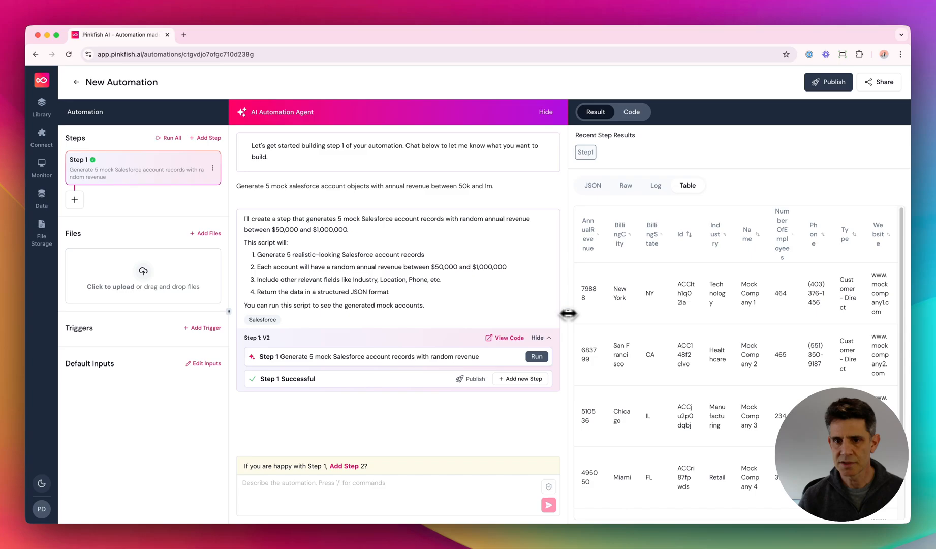
drag(565, 315, 436, 315)
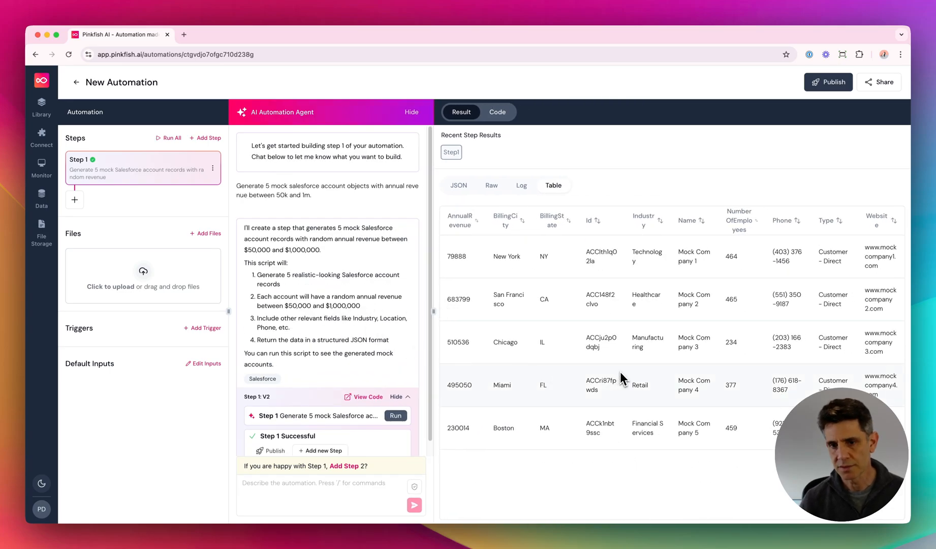
mouse_move(530, 331)
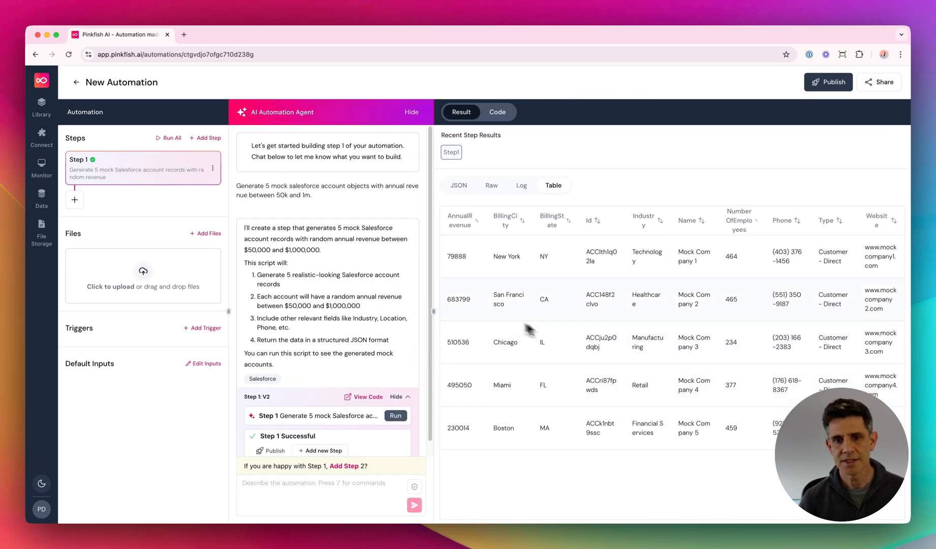
drag(424, 311, 623, 295)
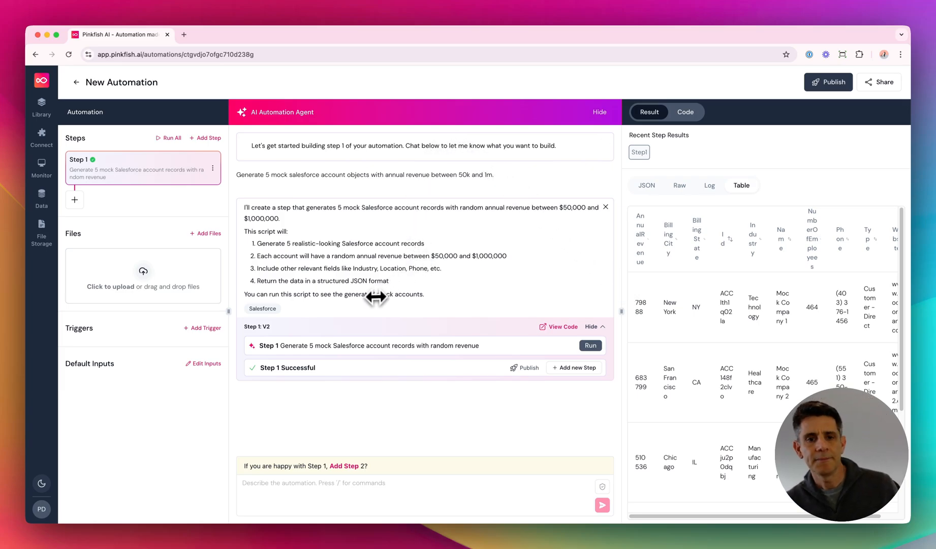
Add Step 2 asking the agent for just the accounts with revenue over 500k.
click(343, 465)
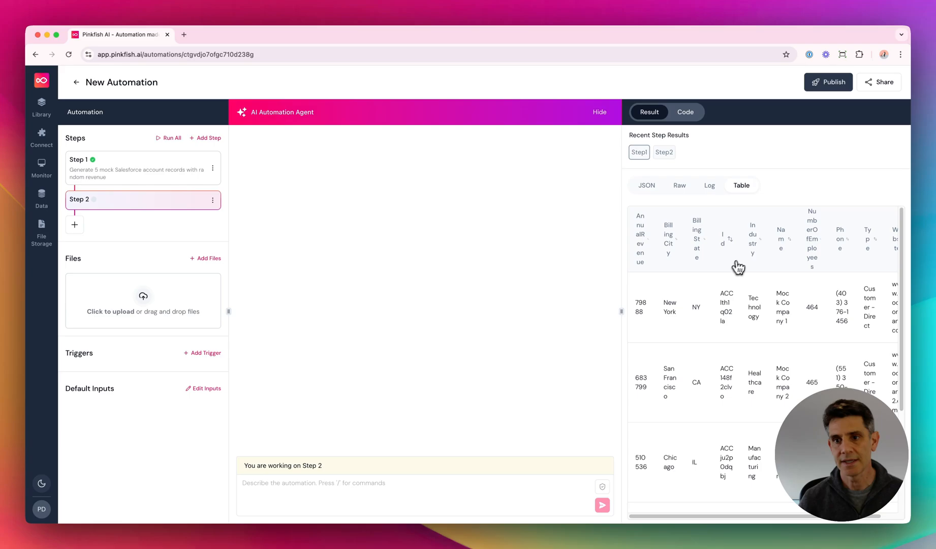
text(using the results from step 1)
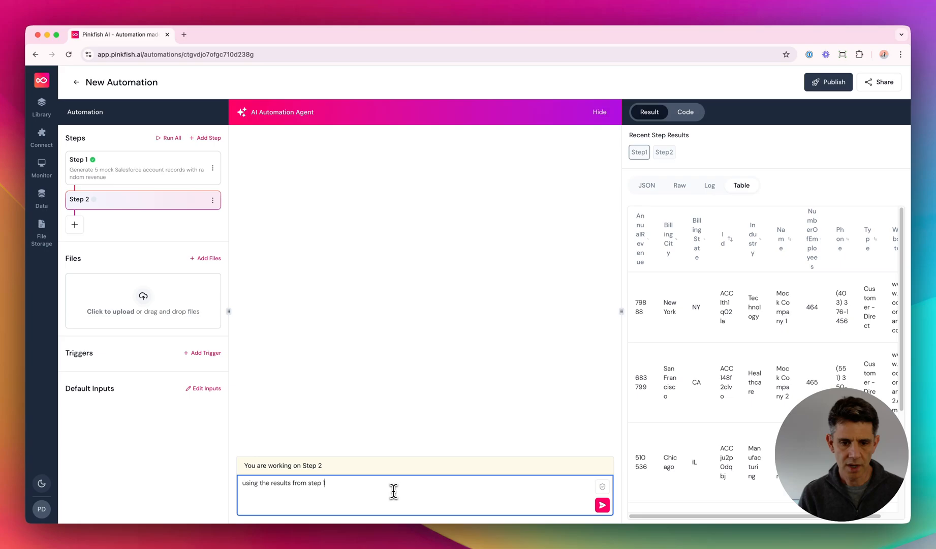
text(, give me just)
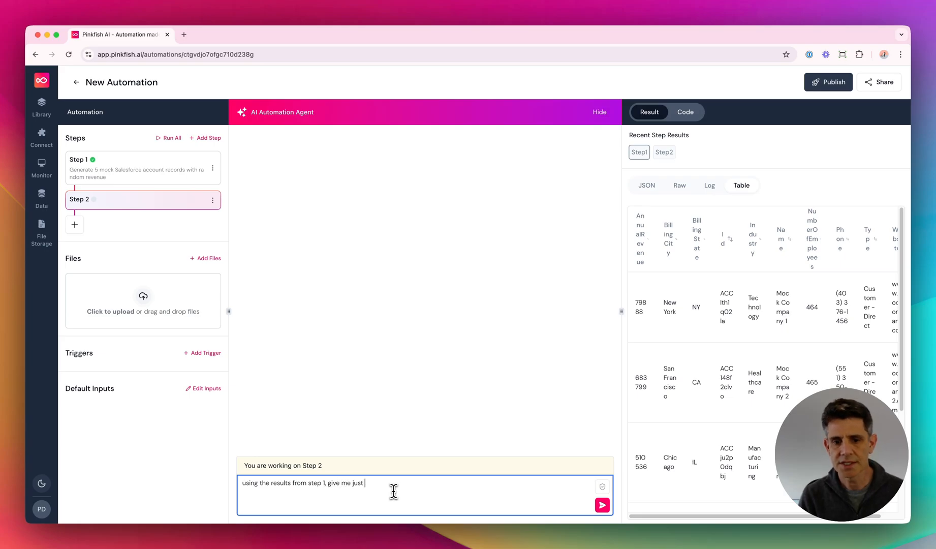
text(hte accounts with)
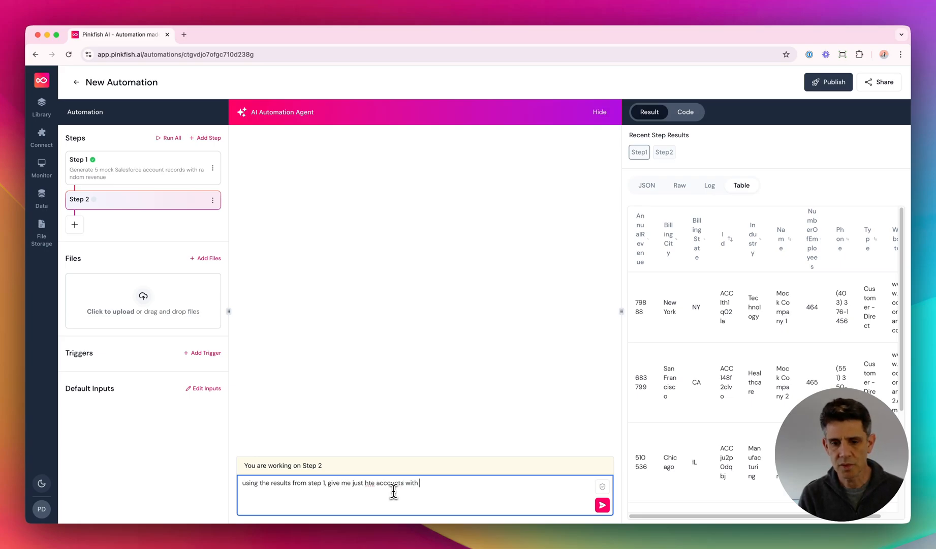
text(revenue over)
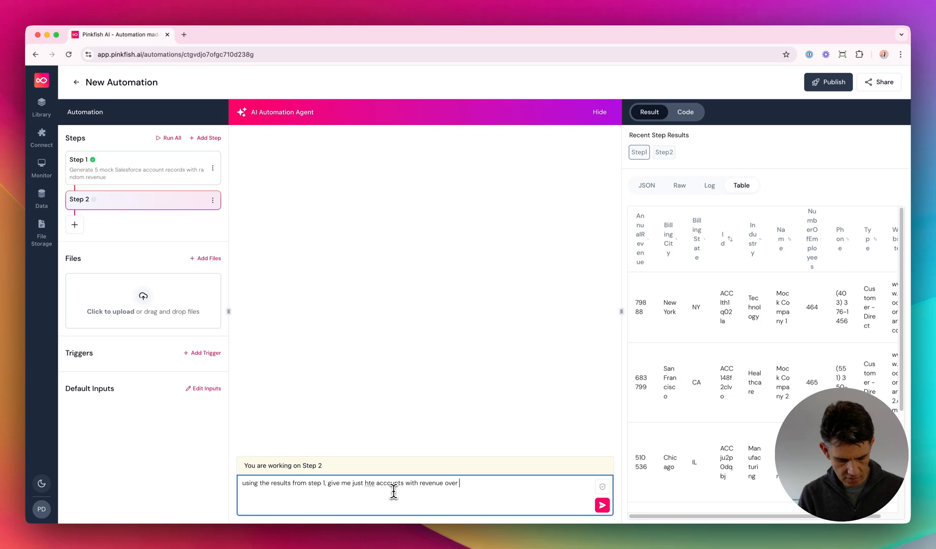
click(602, 505)
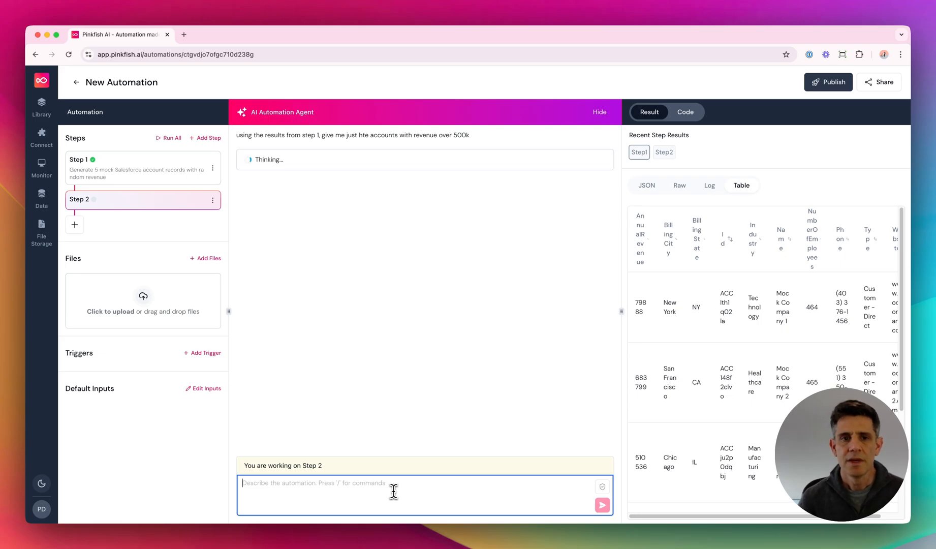
mouse_move(311, 251)
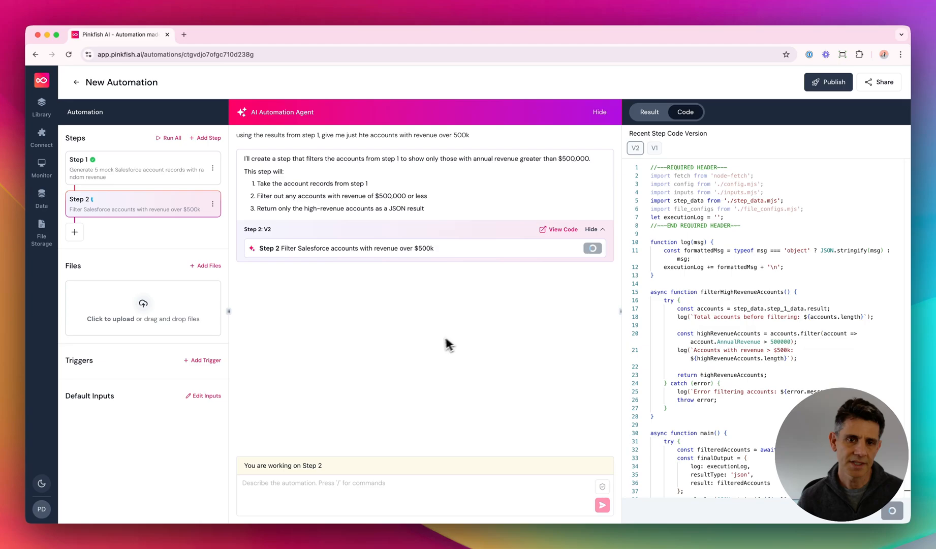
Show Step 2's Result view with the two filtered accounts and widen the results pane.
click(592, 248)
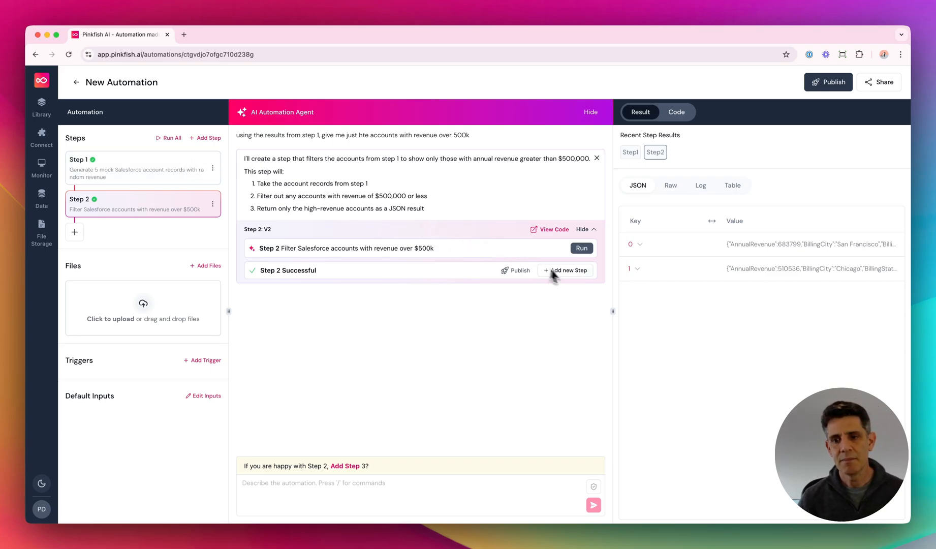
drag(610, 310, 586, 313)
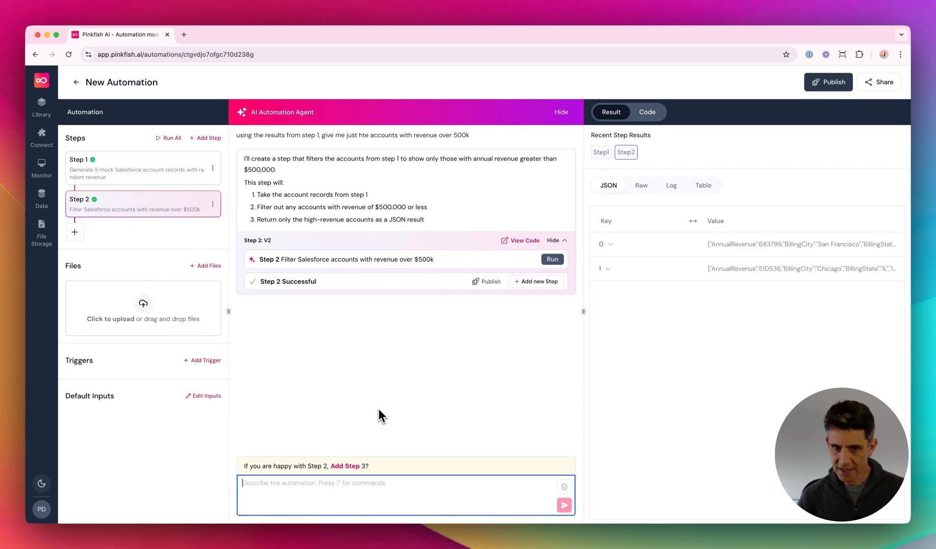
mouse_move(359, 337)
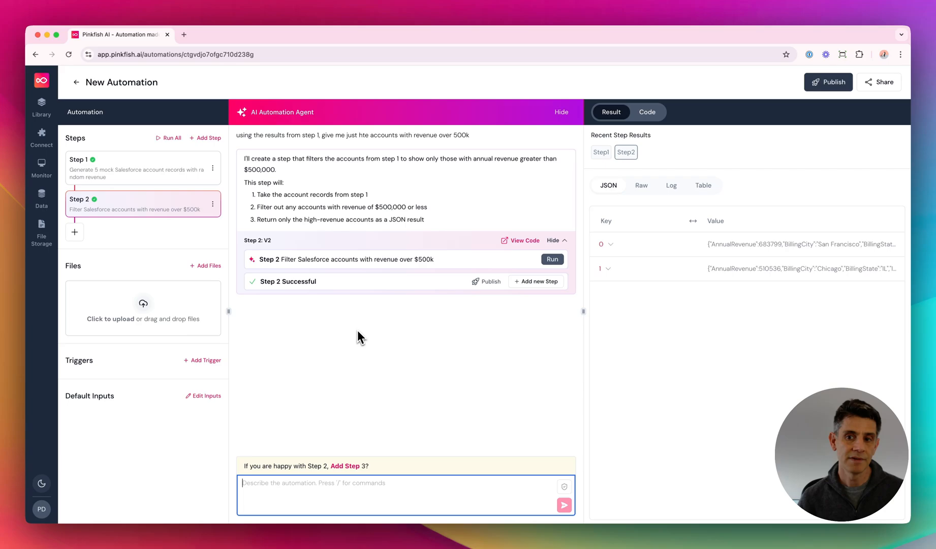
mouse_move(721, 314)
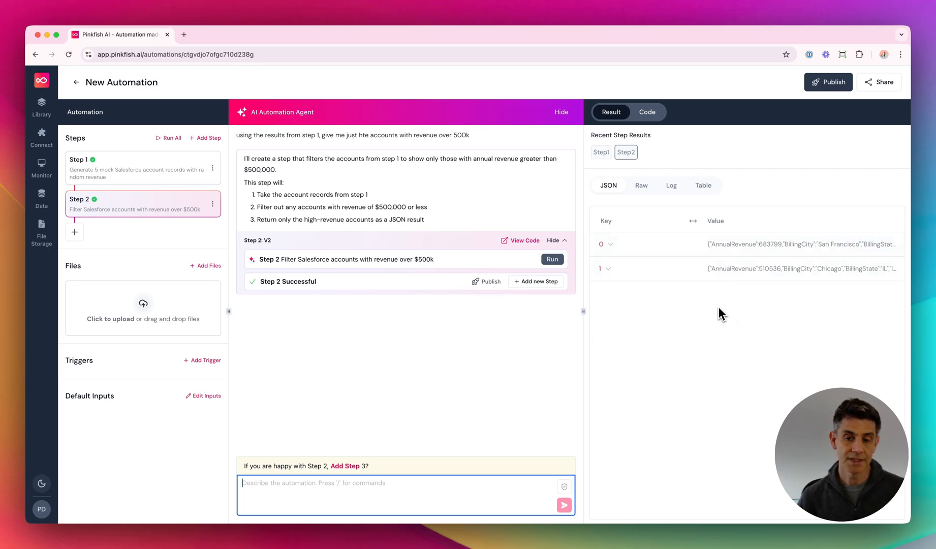
mouse_move(716, 310)
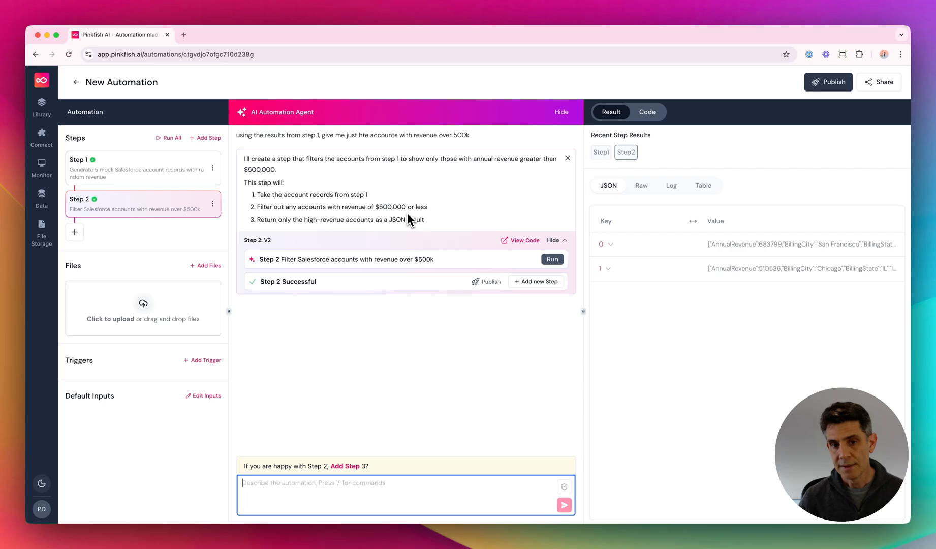
mouse_move(351, 358)
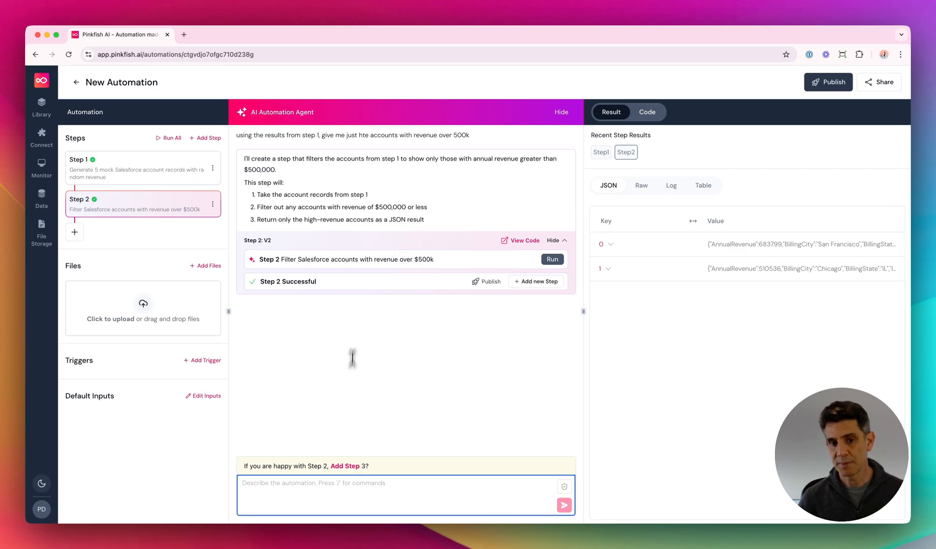
mouse_move(345, 426)
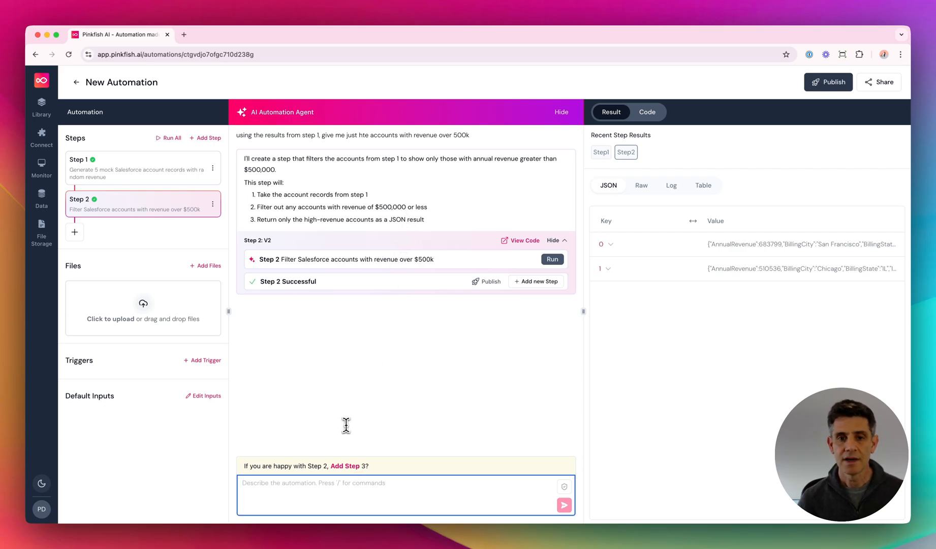
mouse_move(704, 338)
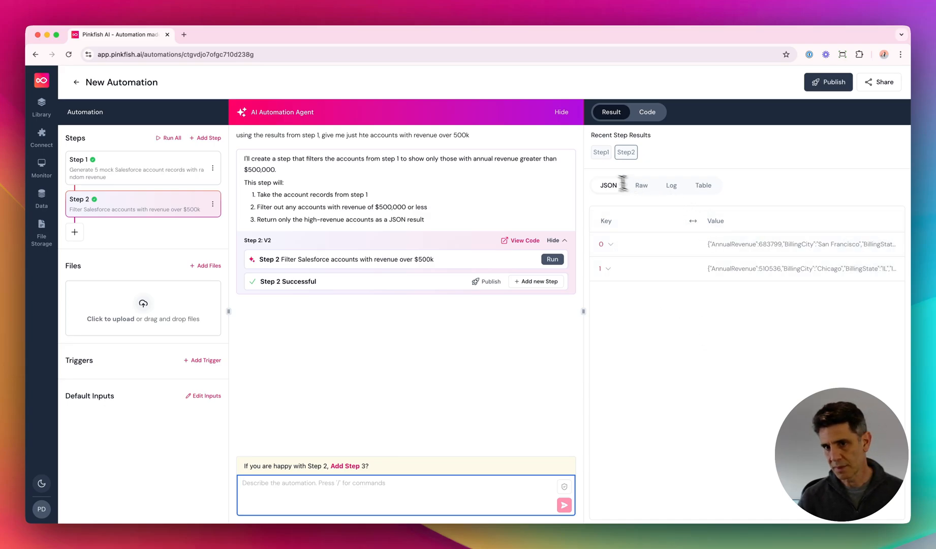
click(601, 152)
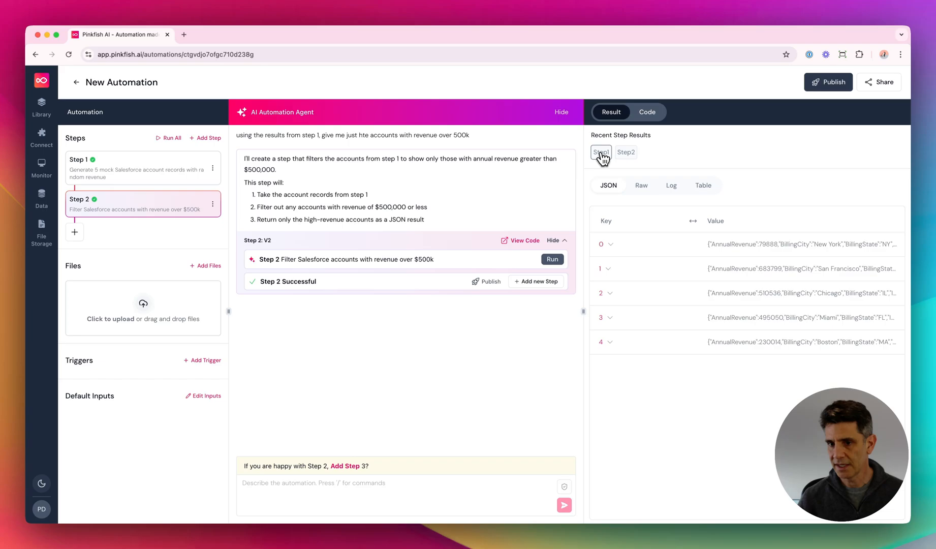
click(626, 152)
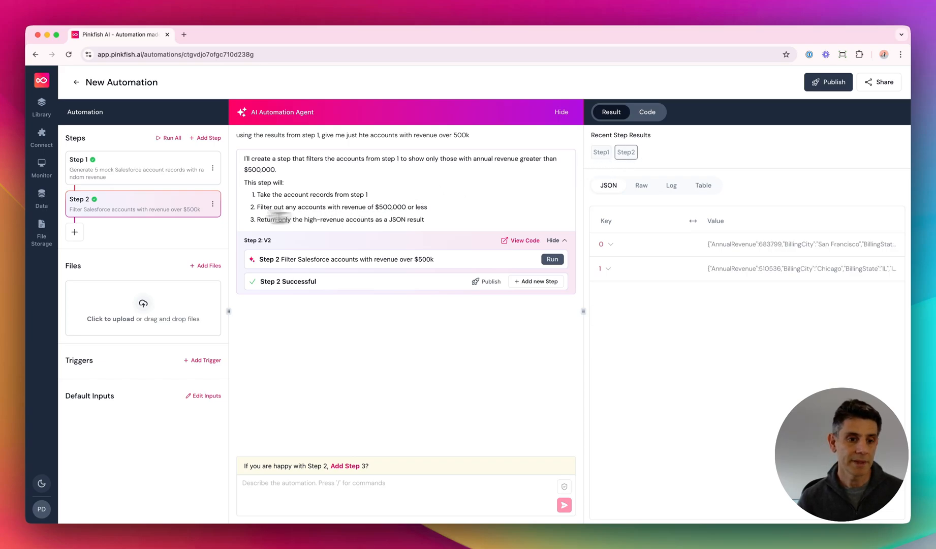
mouse_move(130, 314)
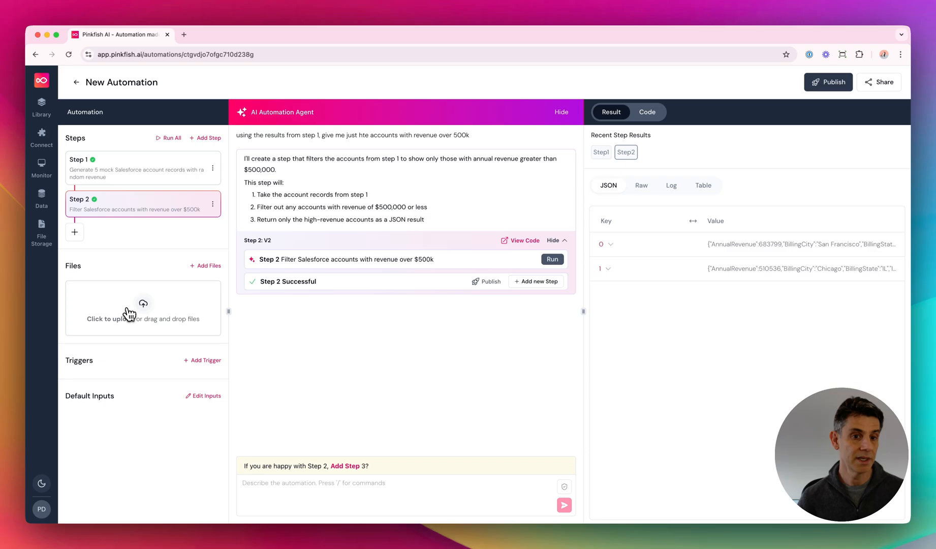
mouse_move(203, 172)
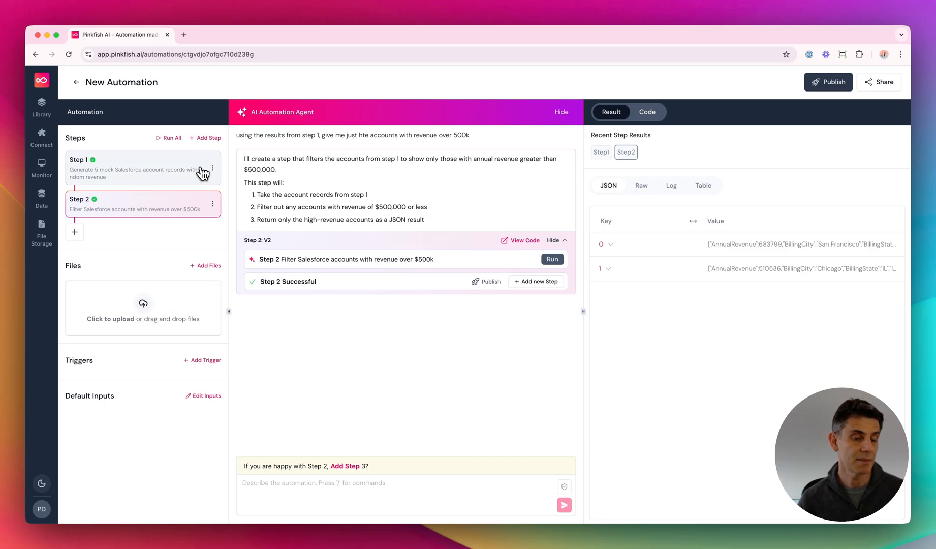
mouse_move(178, 319)
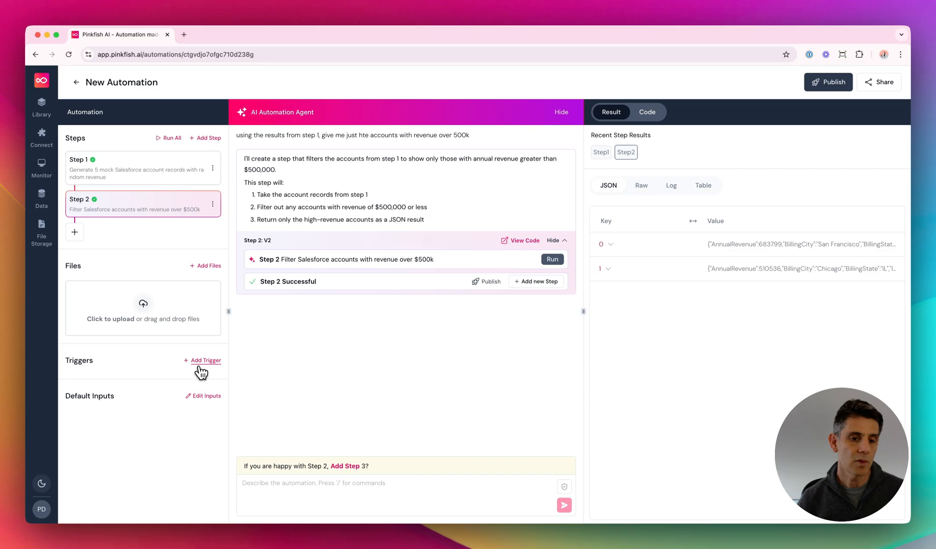
click(206, 361)
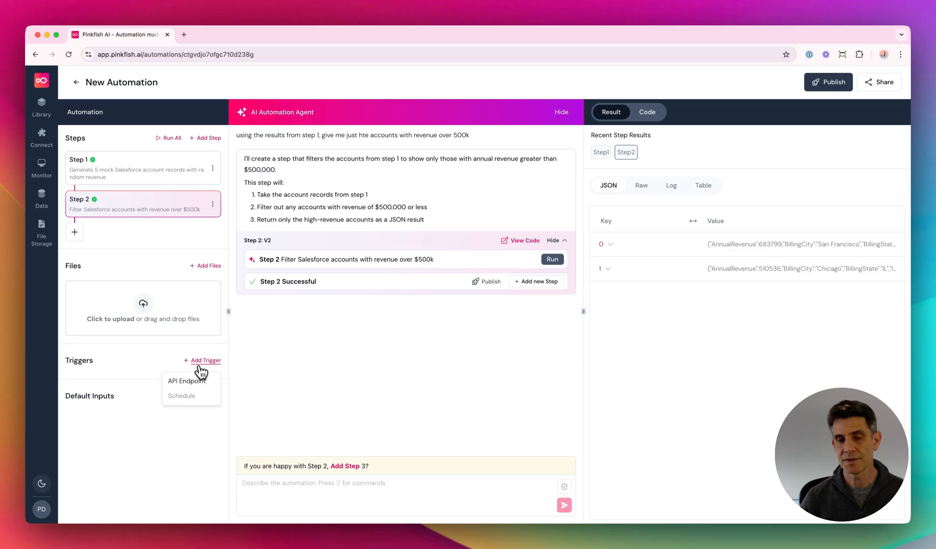
mouse_move(195, 377)
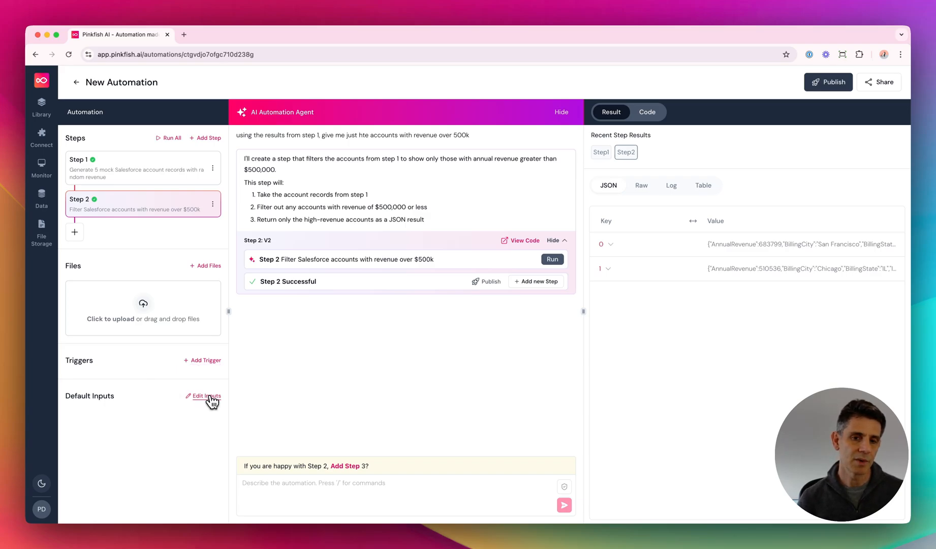
click(205, 395)
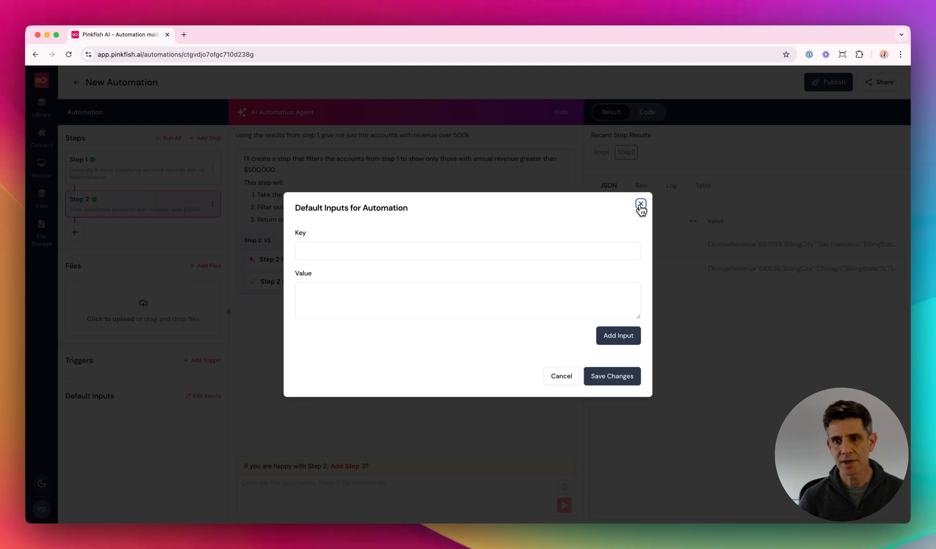
click(640, 203)
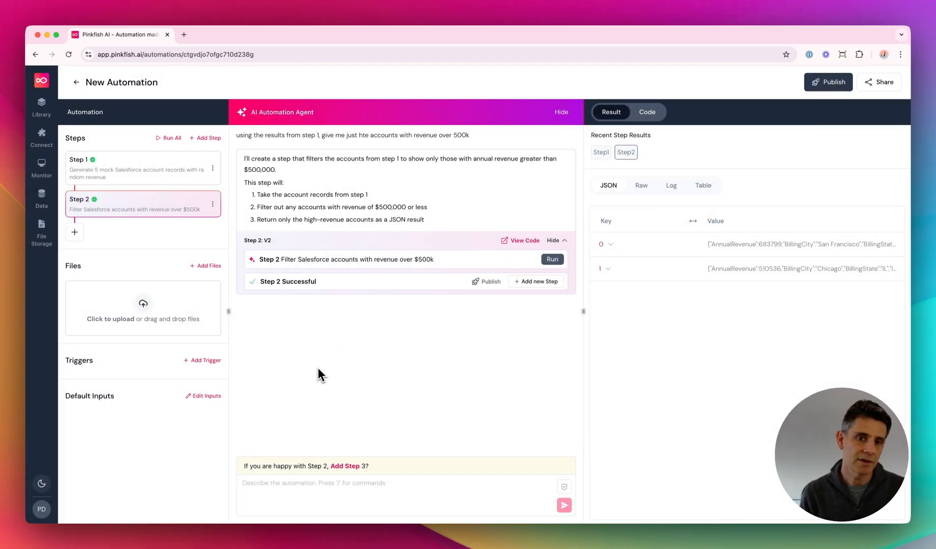